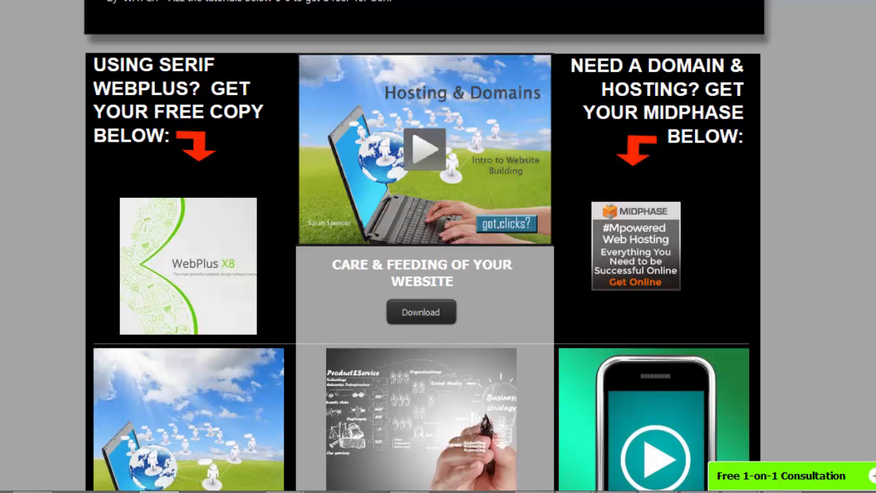
Reach the Files section of cPanel and launch the Legacy File Manager
{"action": "scroll", "scroll_direction": "down", "scroll_amount": 3}
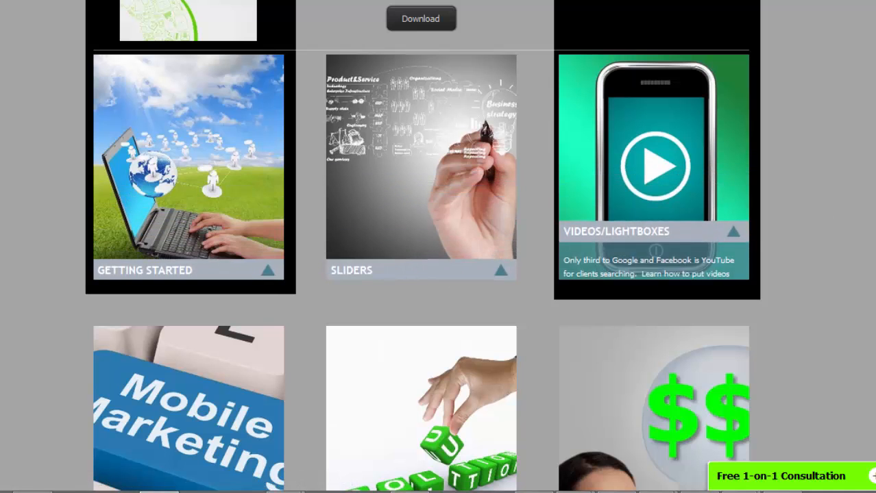
{"action": "scroll", "scroll_direction": "down", "scroll_amount": 3}
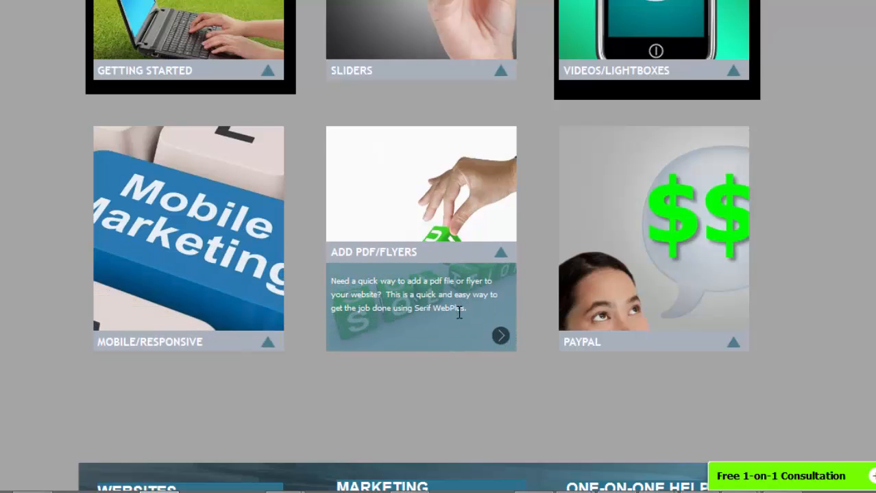
{"action": "mouse_move", "coordinate": [373, 295]}
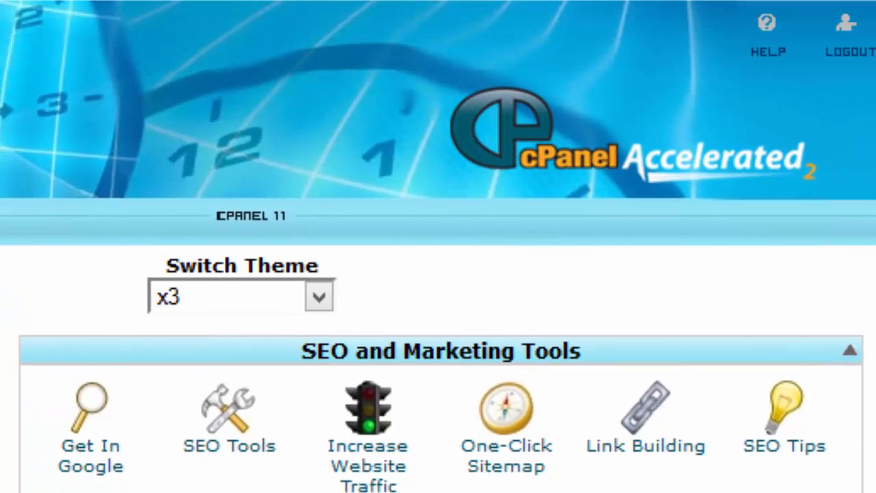
{"action": "scroll", "scroll_direction": "down", "scroll_amount": 3}
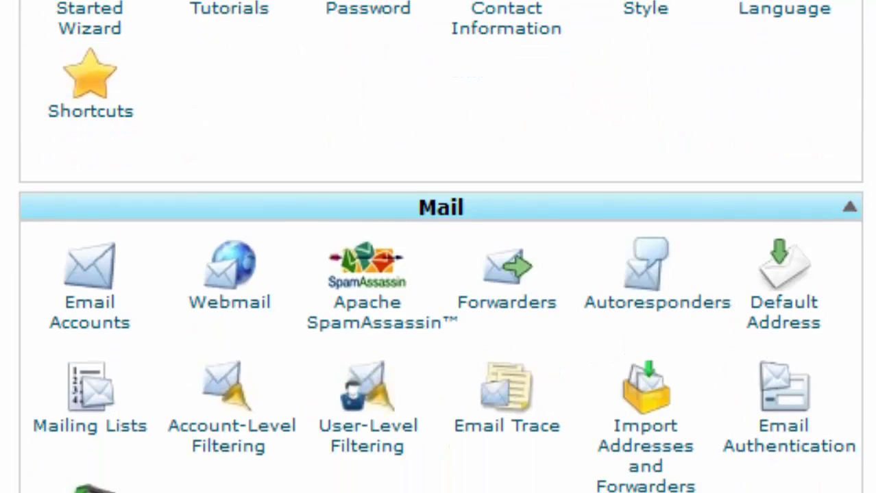
{"action": "scroll", "scroll_direction": "down", "scroll_amount": 3}
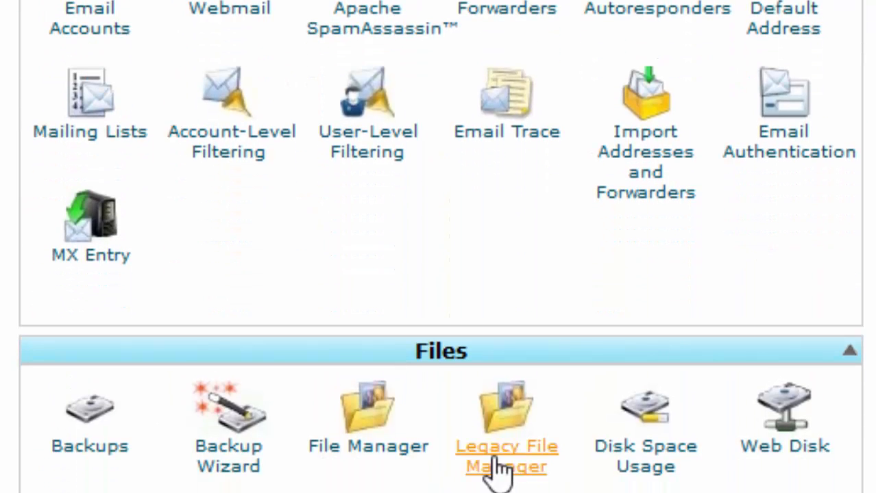
{"action": "left_click", "coordinate": [507, 447]}
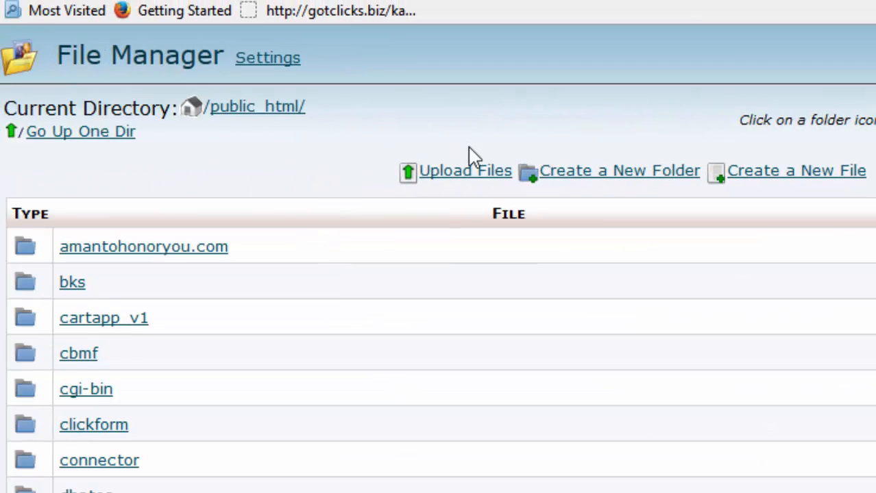
{"action": "mouse_move", "coordinate": [465, 176]}
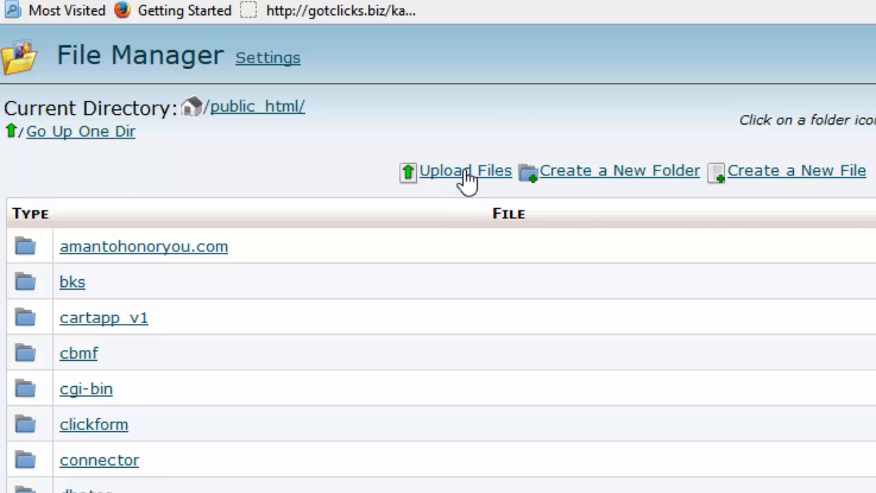
Upload the Care and Feeding PDF into public_html and view it at its web URL
{"action": "left_click", "coordinate": [465, 170]}
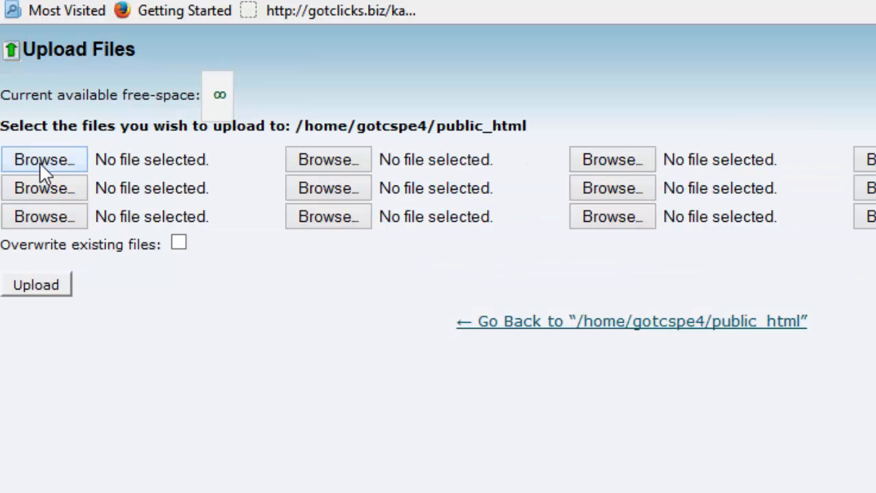
{"action": "left_click", "coordinate": [44, 159]}
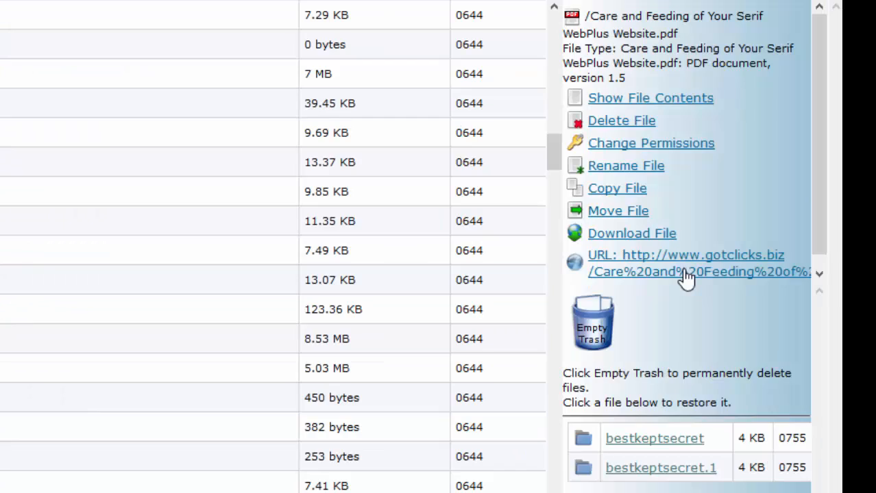
{"action": "left_click", "coordinate": [685, 255]}
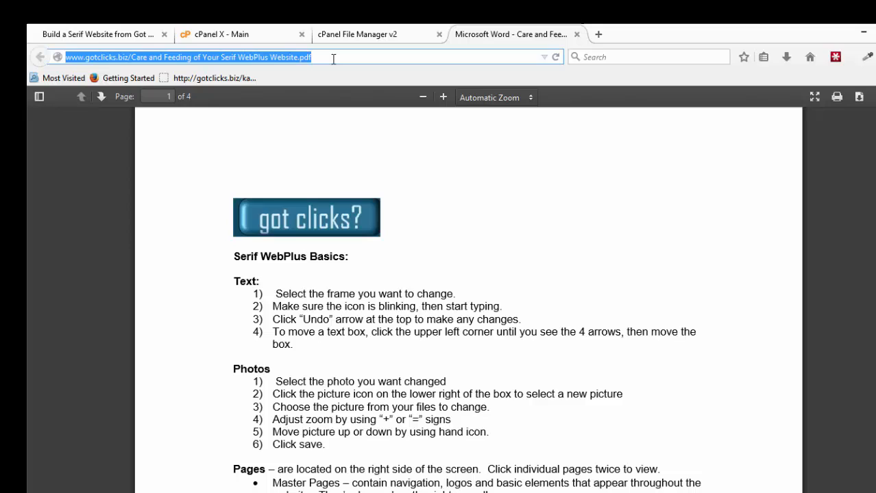
{"action": "mouse_move", "coordinate": [240, 206]}
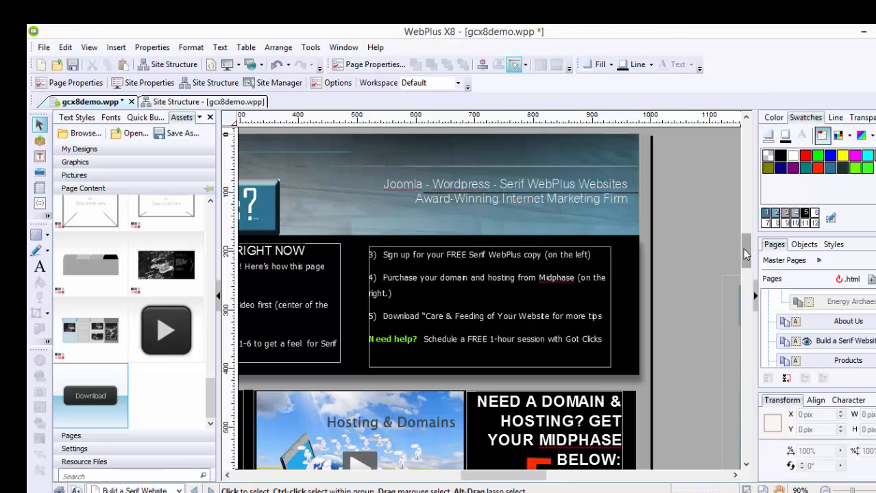
Select the Download button beneath the Care & Feeding heading on the page
{"action": "scroll", "scroll_direction": "down", "scroll_amount": 3}
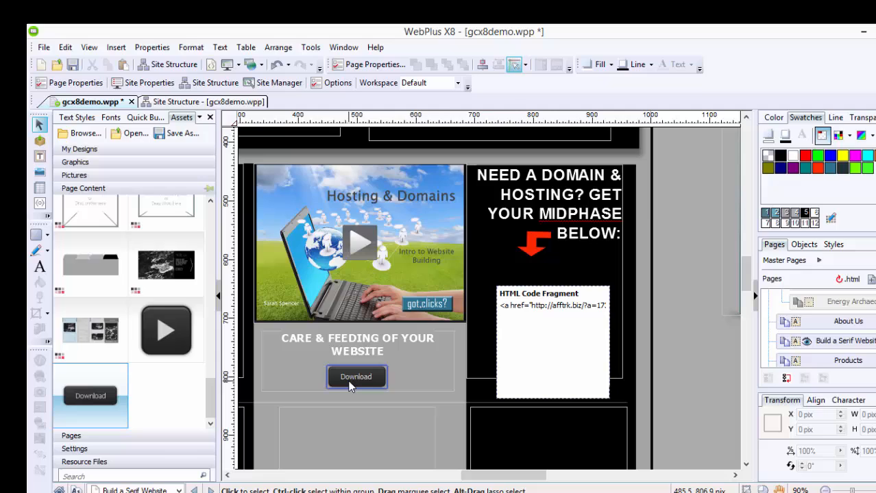
{"action": "left_click", "coordinate": [357, 377]}
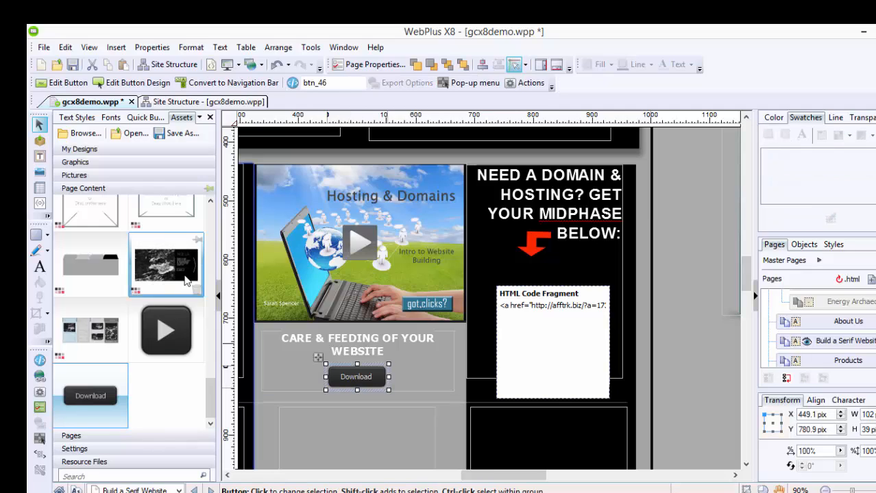
Briefly browse the asset packs in the Asset Browser, then dismiss it
{"action": "left_click", "coordinate": [80, 133]}
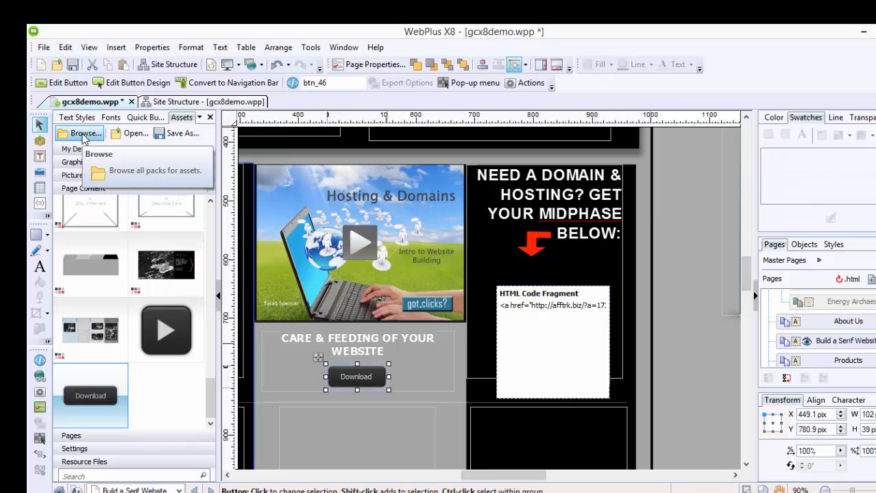
{"action": "left_click", "coordinate": [82, 133]}
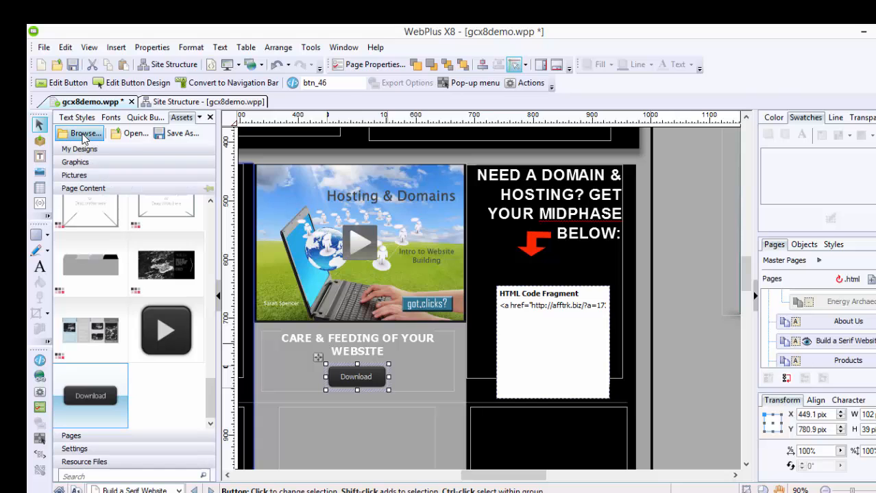
{"action": "left_click", "coordinate": [84, 133]}
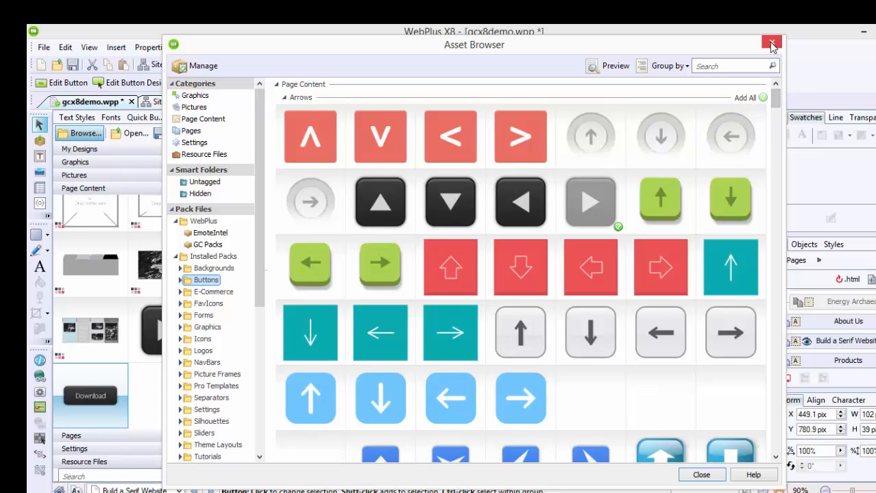
{"action": "left_click", "coordinate": [770, 44]}
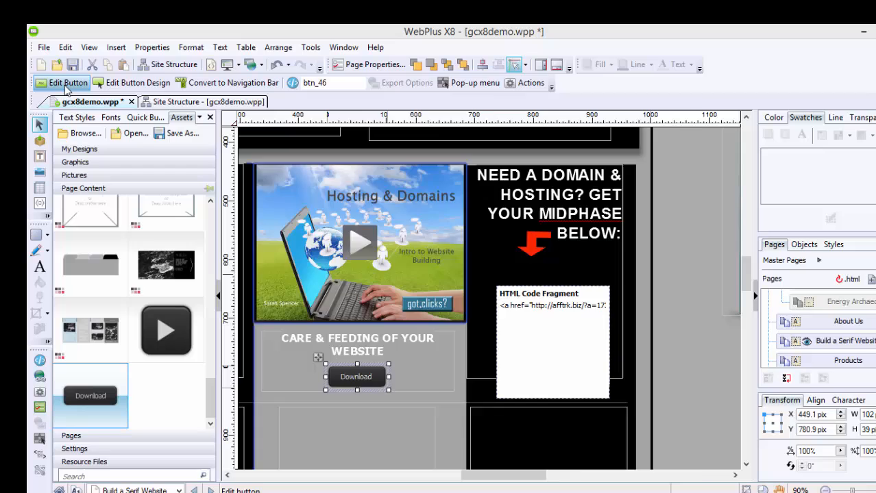
Link the Download button to the Internet Page address of the uploaded 'of Your Serif WebPlus Website.pdf'
{"action": "left_click", "coordinate": [61, 82]}
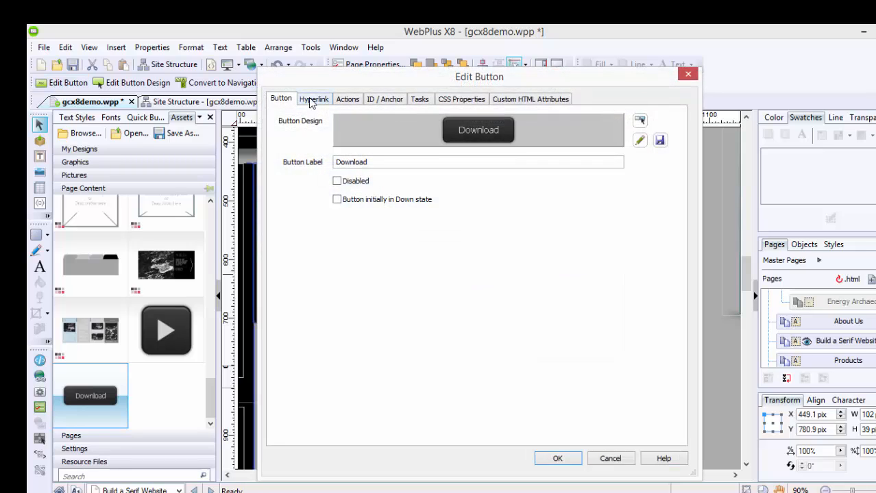
{"action": "left_click", "coordinate": [312, 98]}
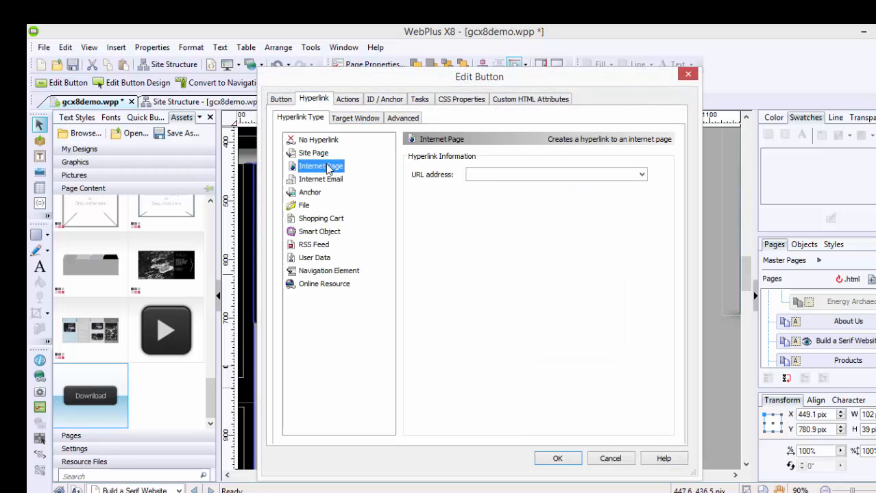
{"action": "type", "text": "of%20Your%20Serif%20WebPlus%20Website.pdf"}
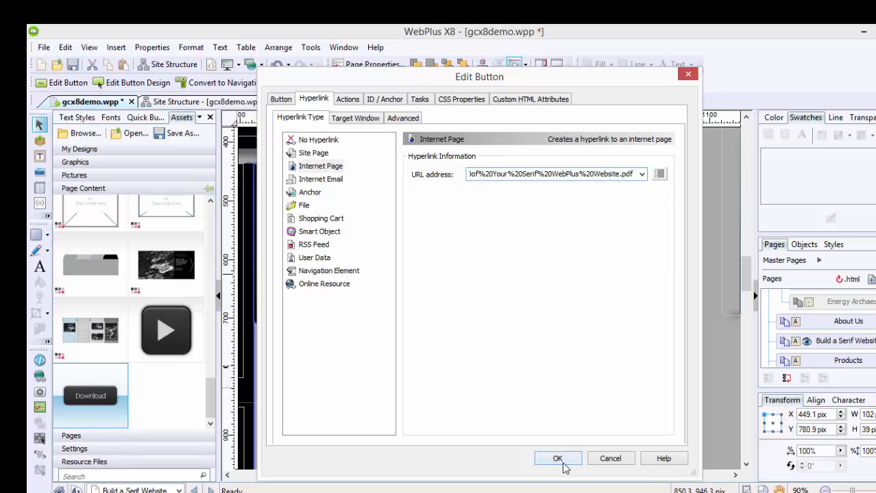
{"action": "left_click", "coordinate": [556, 458]}
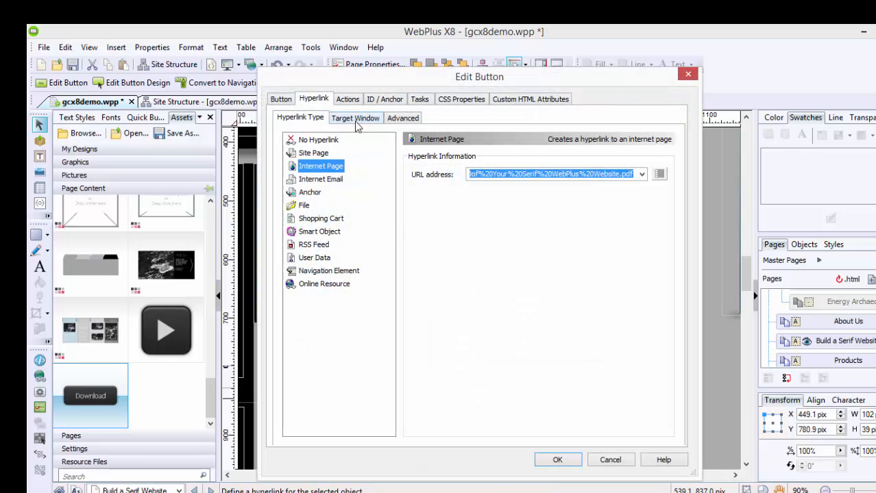
Set the link's target window type to New Window and confirm the button settings
{"action": "left_click", "coordinate": [355, 118]}
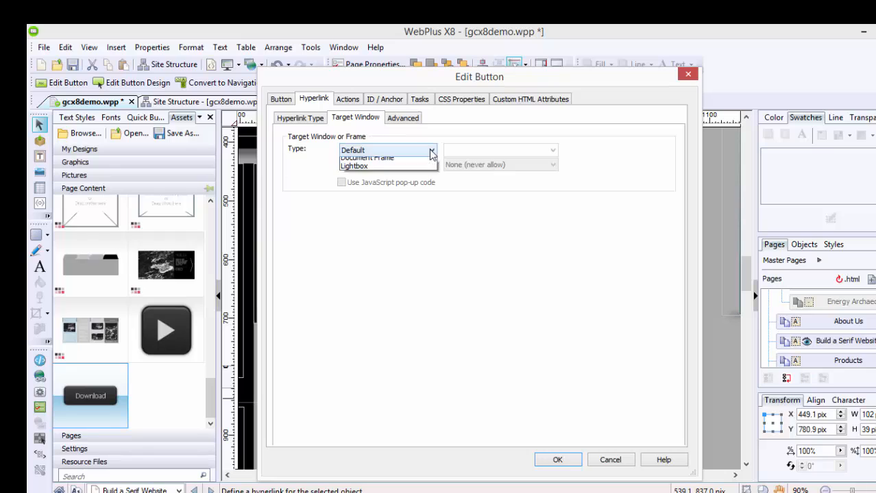
{"action": "left_click", "coordinate": [387, 149]}
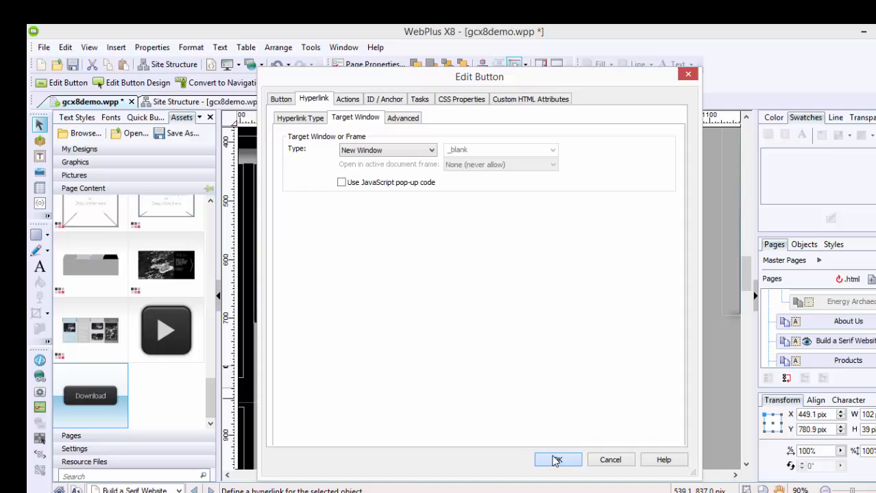
{"action": "left_click", "coordinate": [557, 460]}
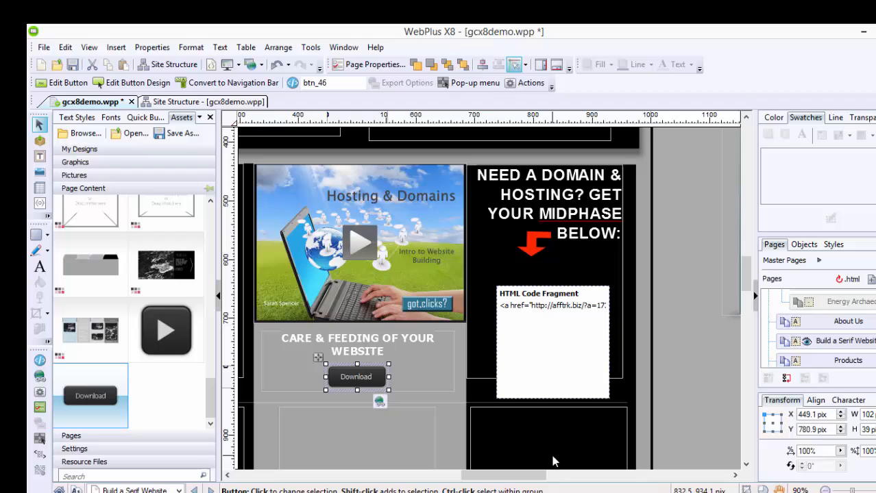
Save the gcx8demo project and Quick Publish the site to the web
{"action": "left_click", "coordinate": [548, 205]}
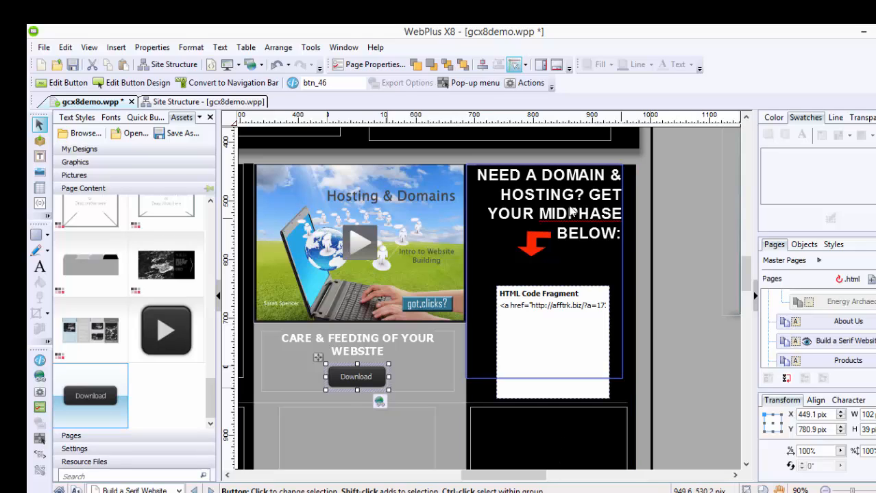
{"action": "left_click", "coordinate": [72, 64]}
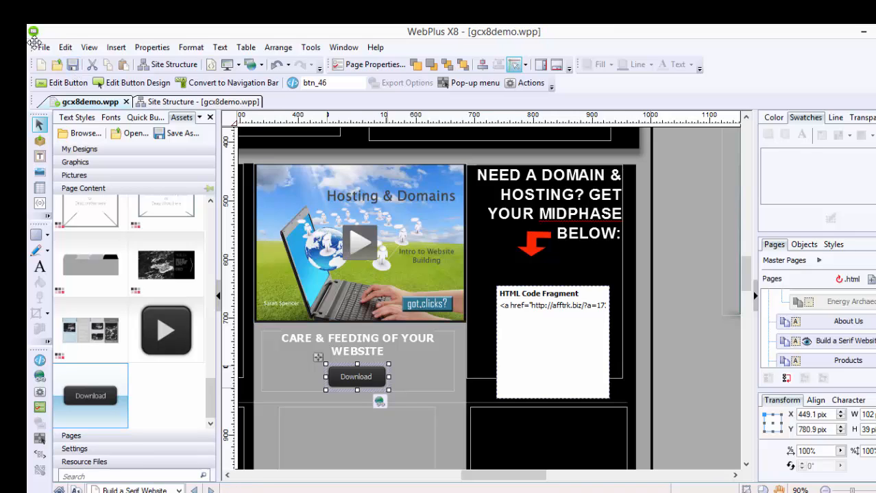
{"action": "left_click", "coordinate": [43, 47]}
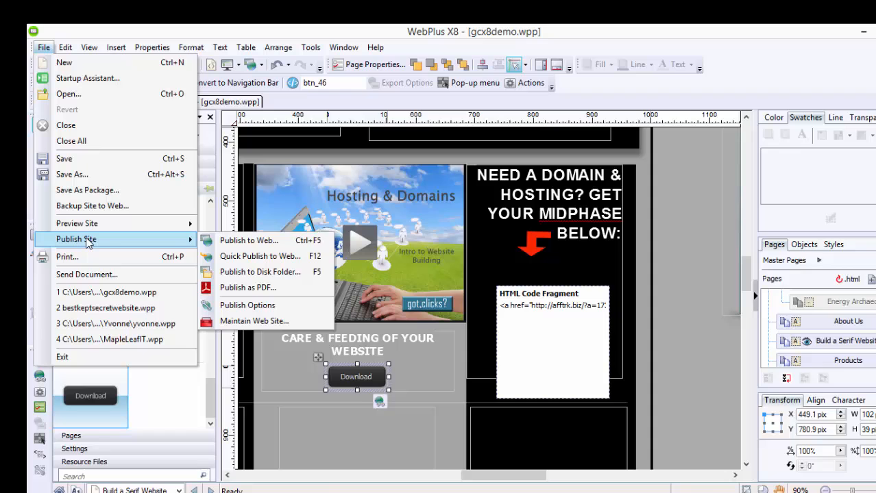
{"action": "left_click", "coordinate": [249, 240]}
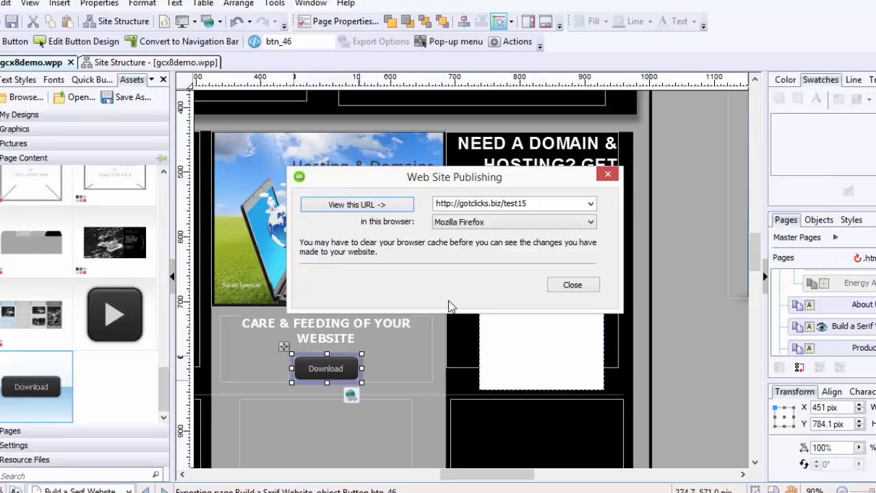
View the published test15 site in Firefox and move down to the Download button
{"action": "left_click", "coordinate": [356, 204]}
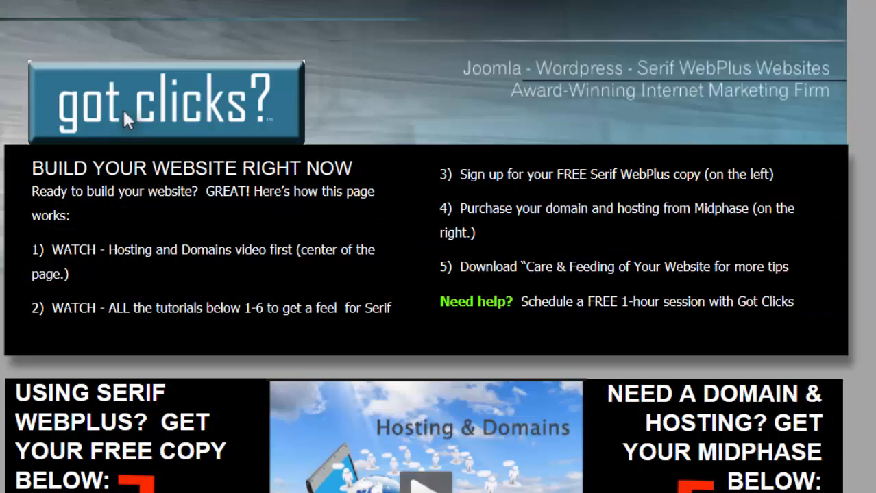
{"action": "scroll", "scroll_direction": "down", "scroll_amount": 3}
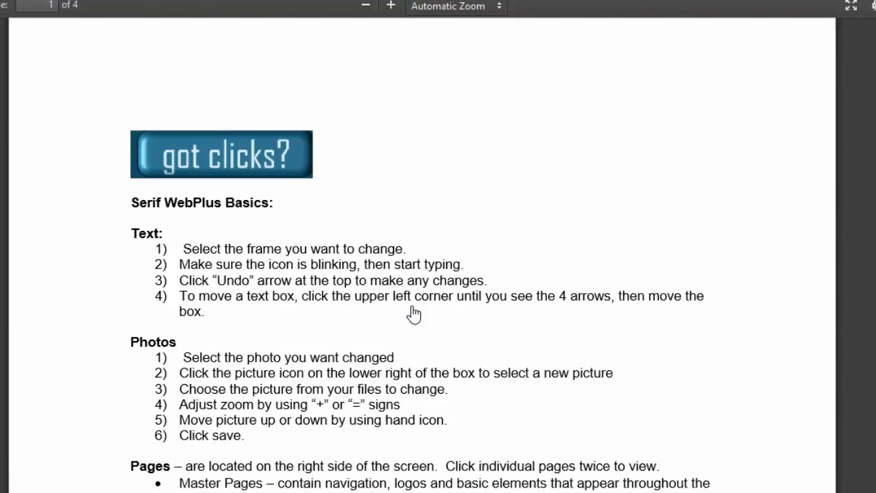
{"action": "mouse_move", "coordinate": [797, 93]}
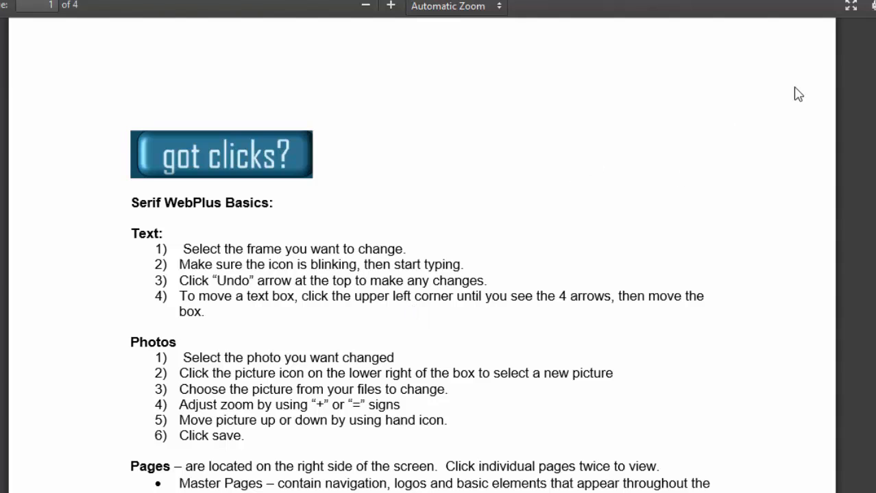
Scroll through the Serif WebPlus Basics guide from page 1 to the page 3 download-onto-other-computers steps
{"action": "scroll", "scroll_direction": "down", "scroll_amount": 3}
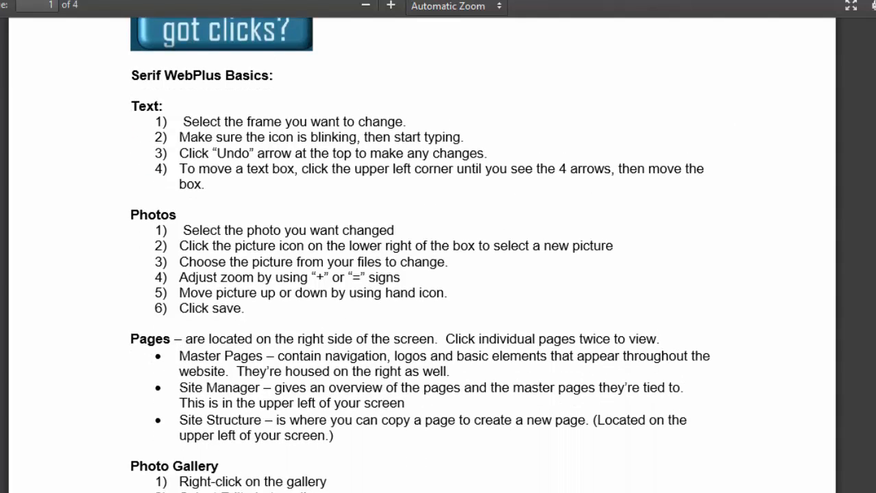
{"action": "scroll", "scroll_direction": "down", "scroll_amount": 3}
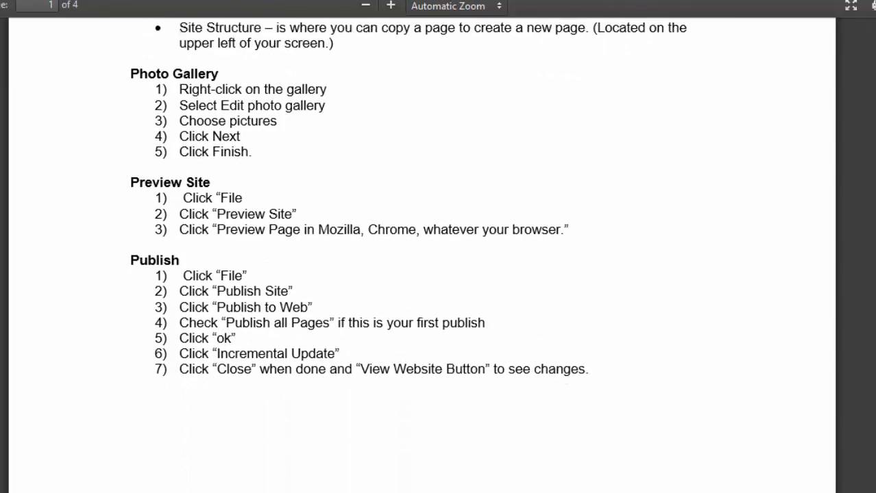
{"action": "scroll", "scroll_direction": "down", "scroll_amount": 3}
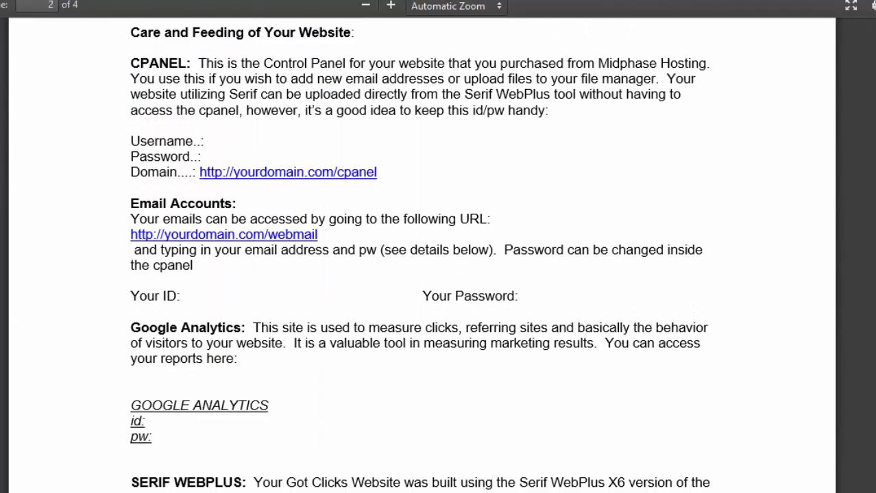
{"action": "scroll", "scroll_direction": "down", "scroll_amount": 3}
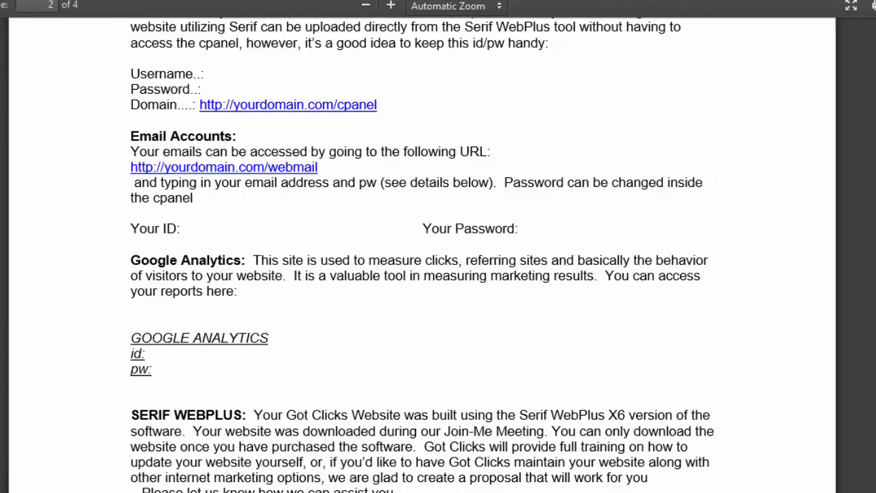
{"action": "scroll", "scroll_direction": "down", "scroll_amount": 3}
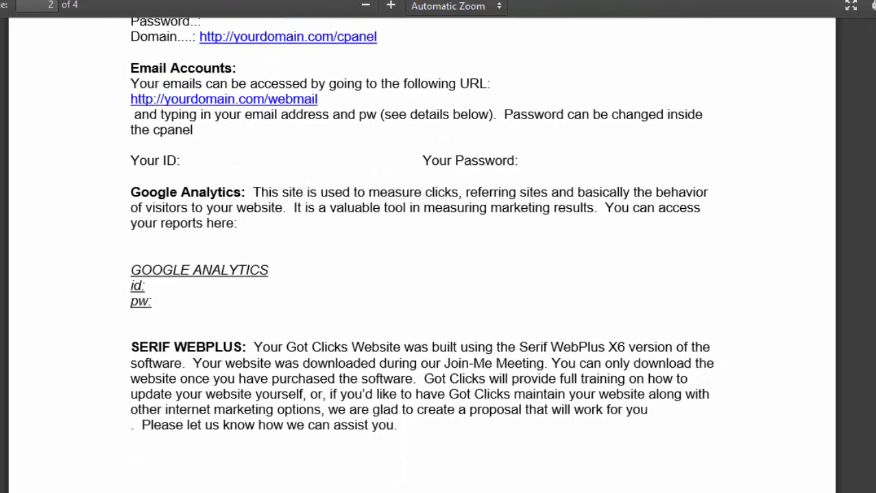
{"action": "scroll", "scroll_direction": "down", "scroll_amount": 3}
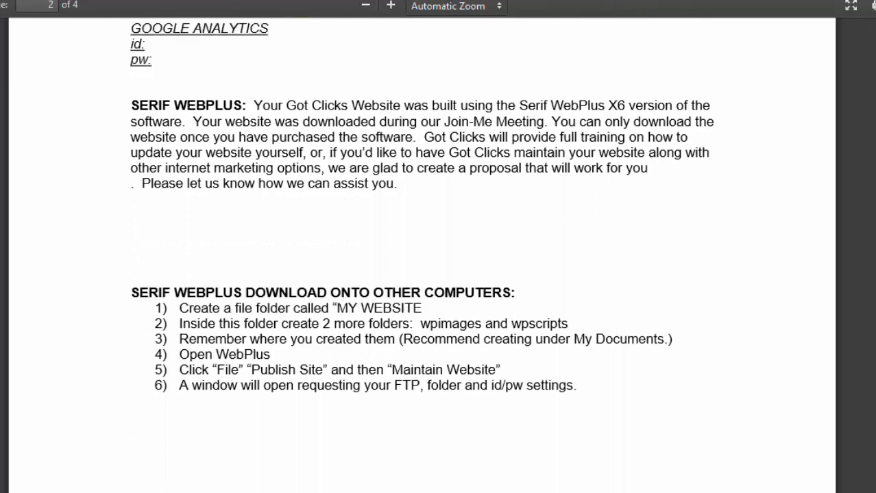
{"action": "scroll", "scroll_direction": "down", "scroll_amount": 3}
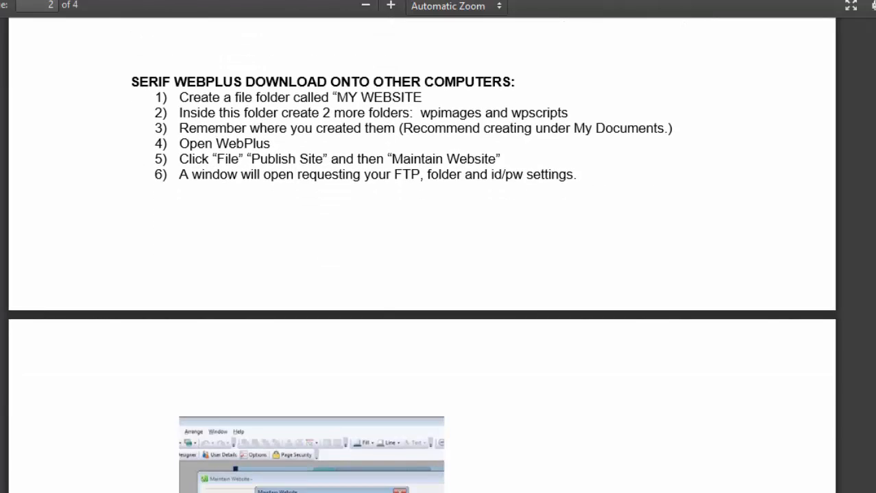
{"action": "scroll", "scroll_direction": "down", "scroll_amount": 3}
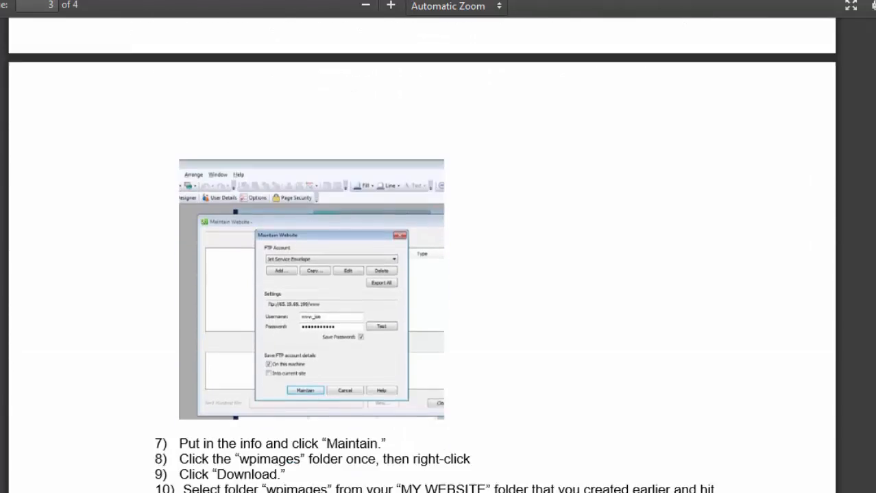